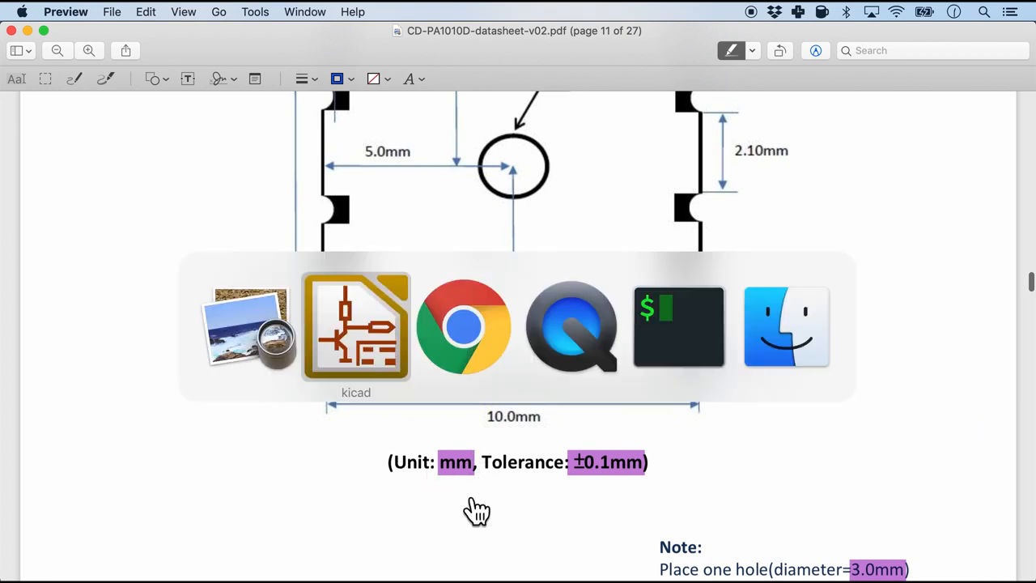
Switch to the KiCad footprint editor and show measurements in millimetres.
click(356, 327)
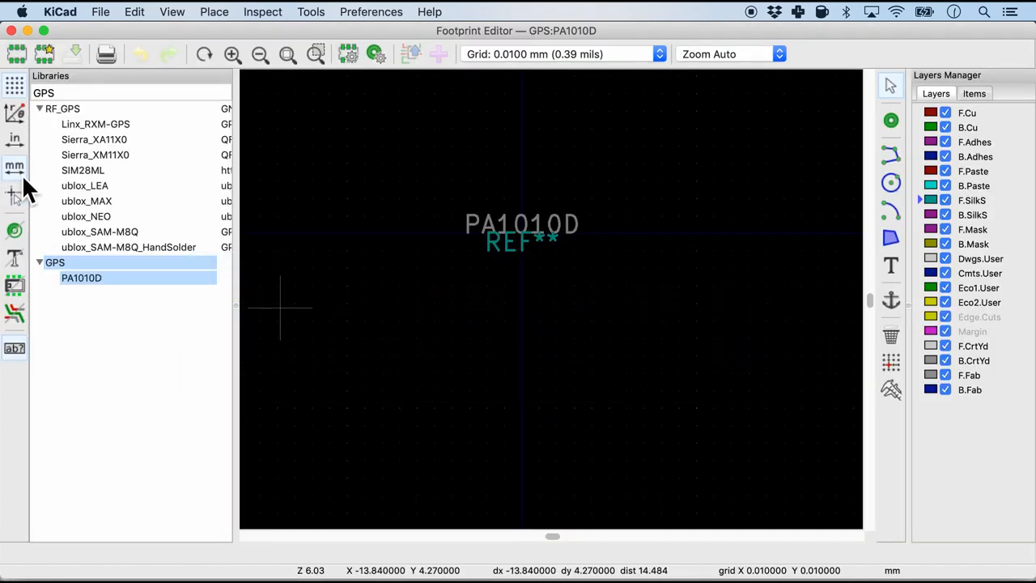
mouse_move(13, 166)
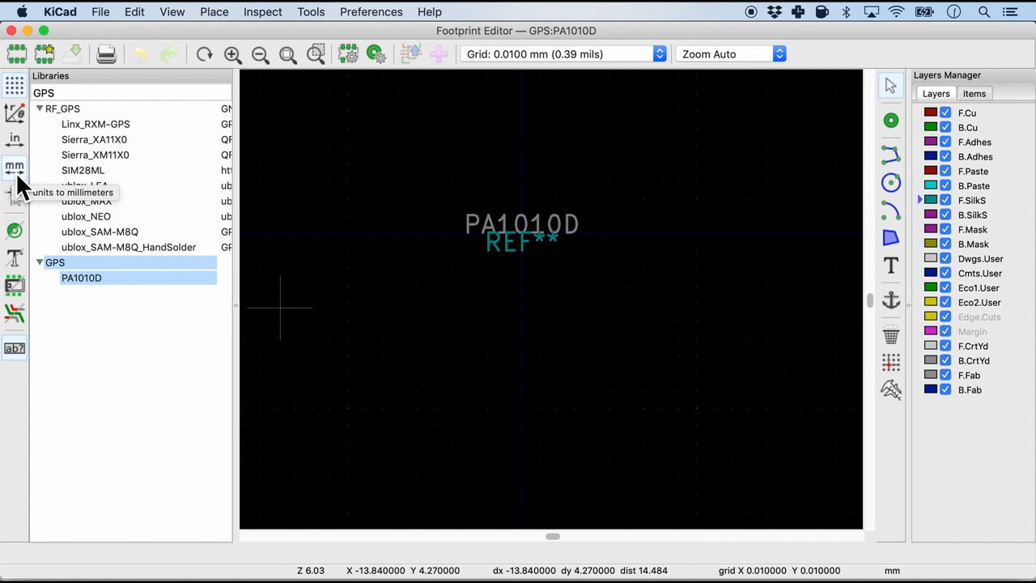
click(559, 54)
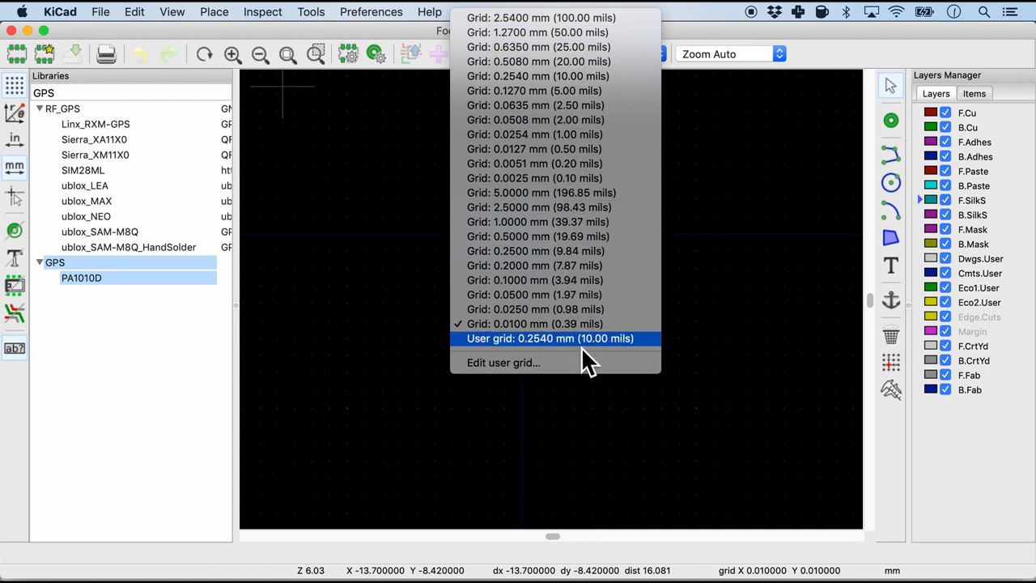
mouse_move(550, 324)
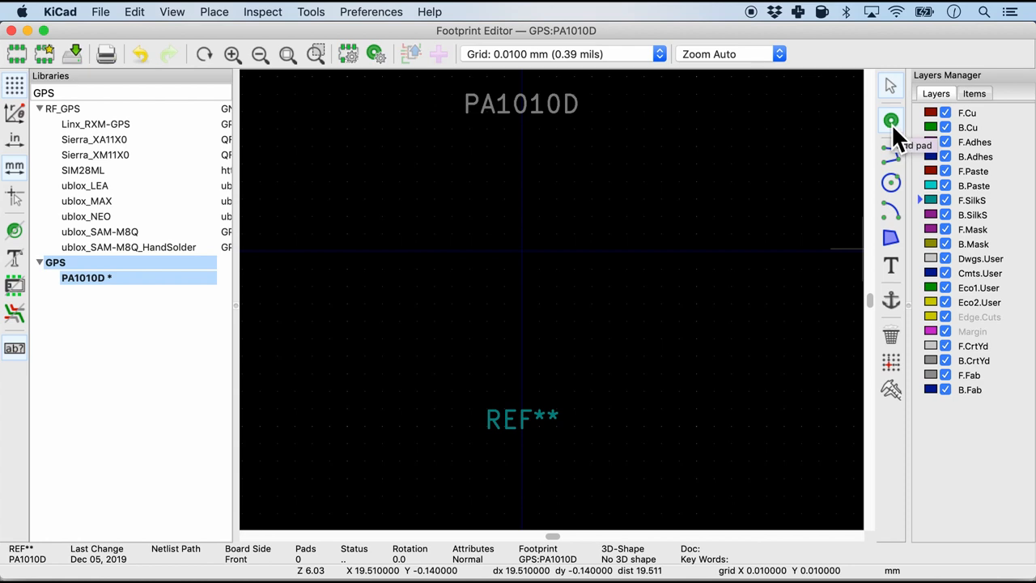
Add a pad as an NPTH mechanical hole positioned at X 0, Y 0.
click(890, 120)
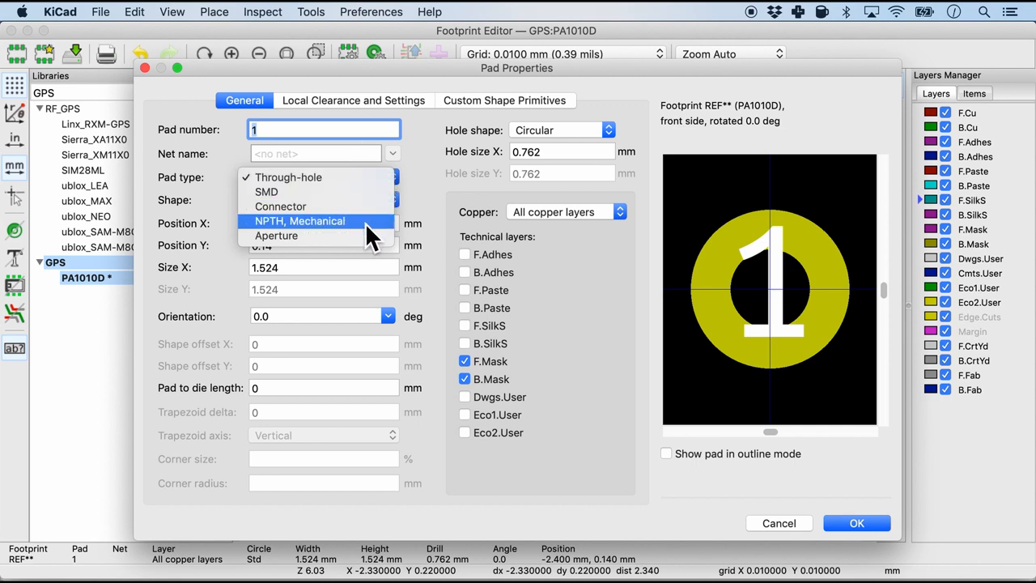
click(299, 220)
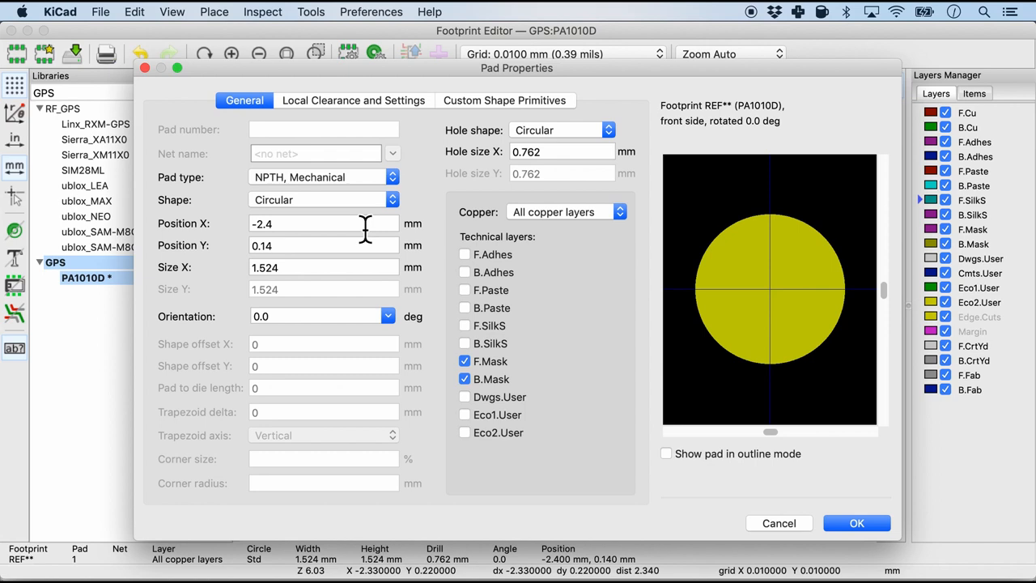
mouse_move(320, 236)
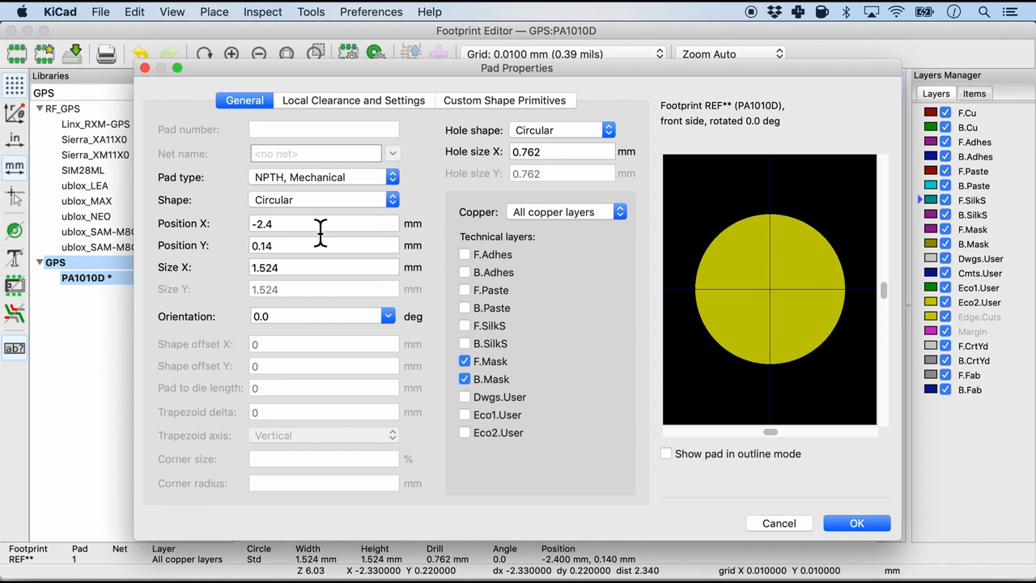
click(324, 224)
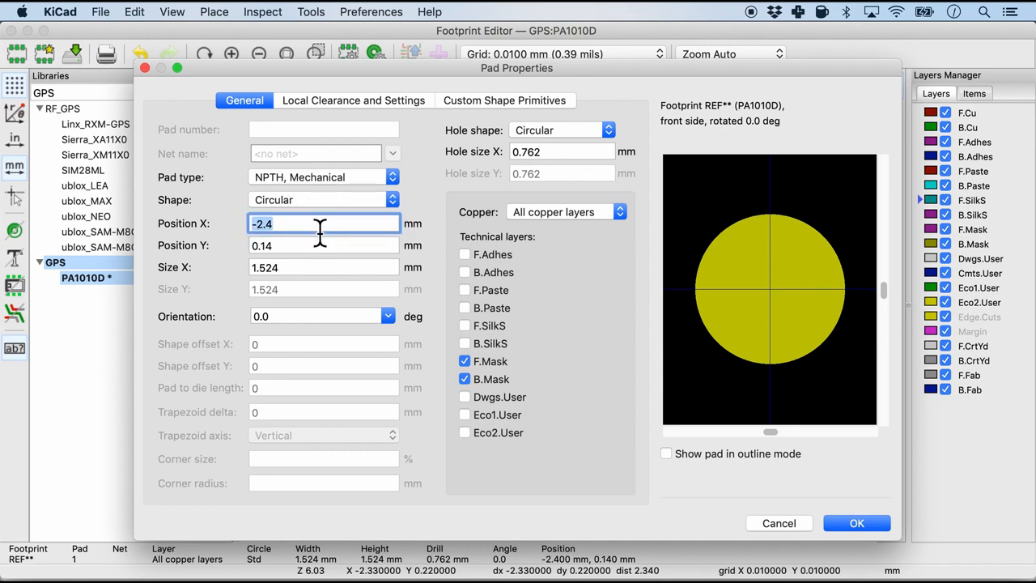
text(0)
click(324, 244)
text(0)
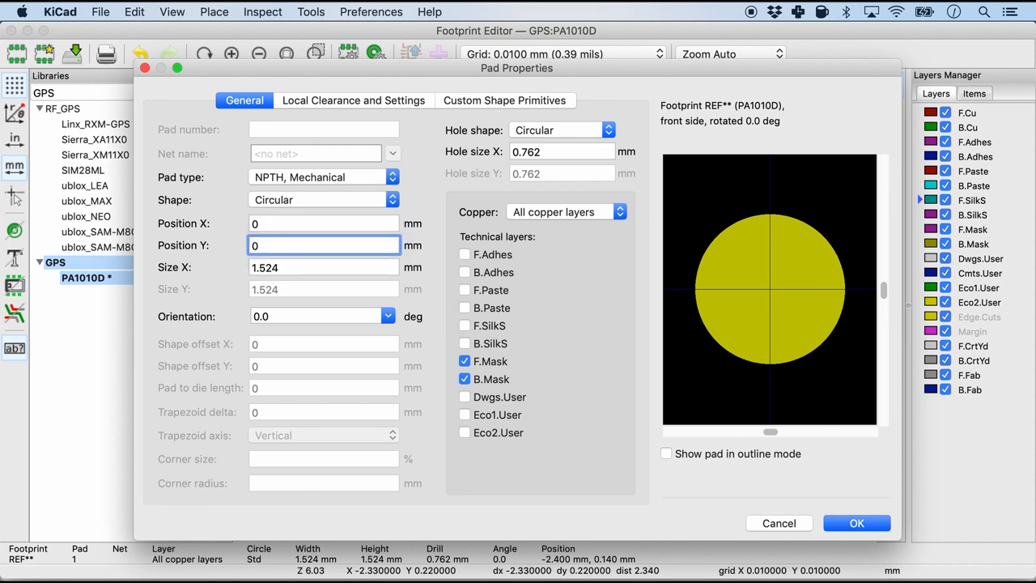
Set the pad size X to 3 mm and select the hole size for editing.
click(323, 267)
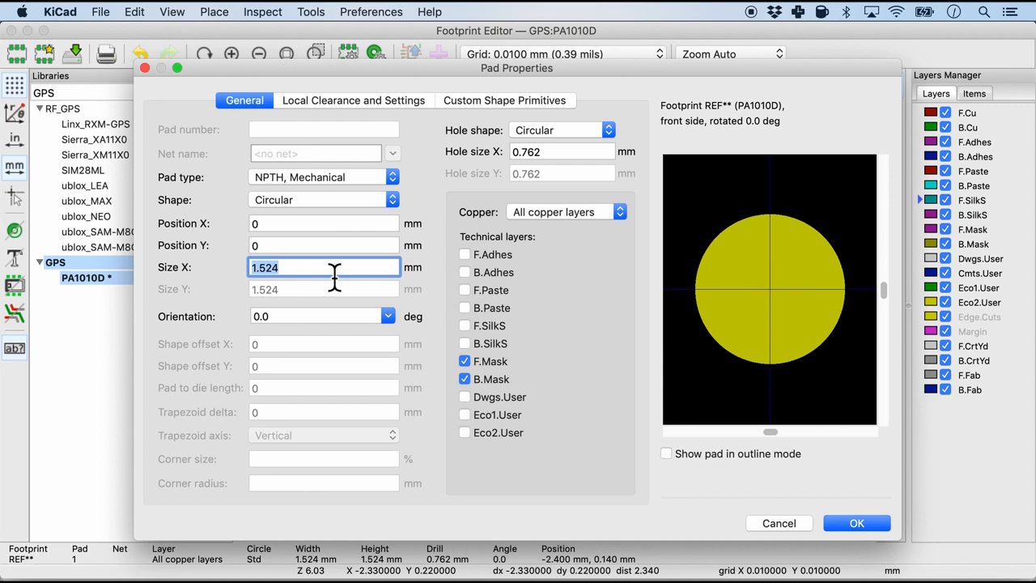
text(3)
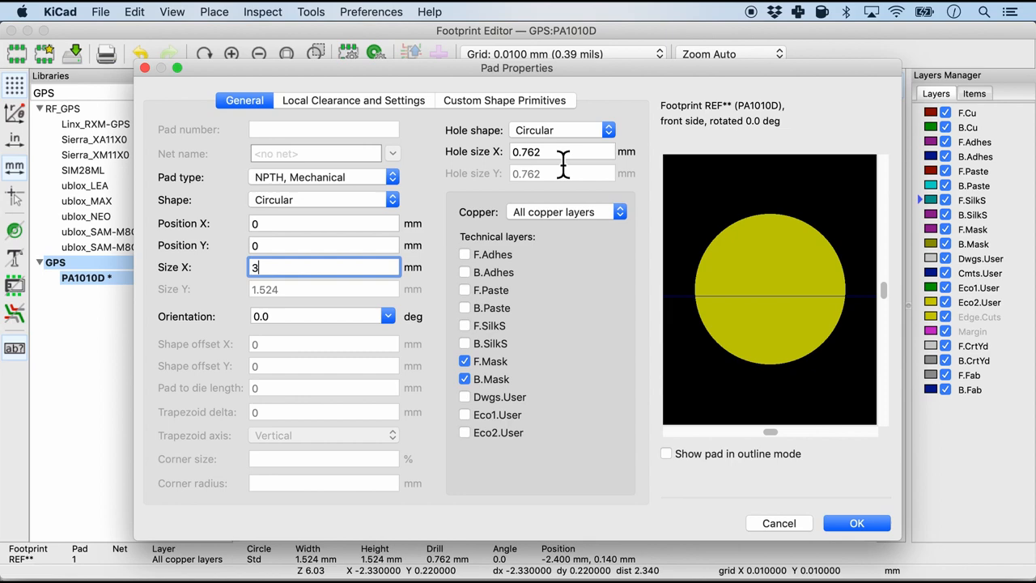
click(856, 523)
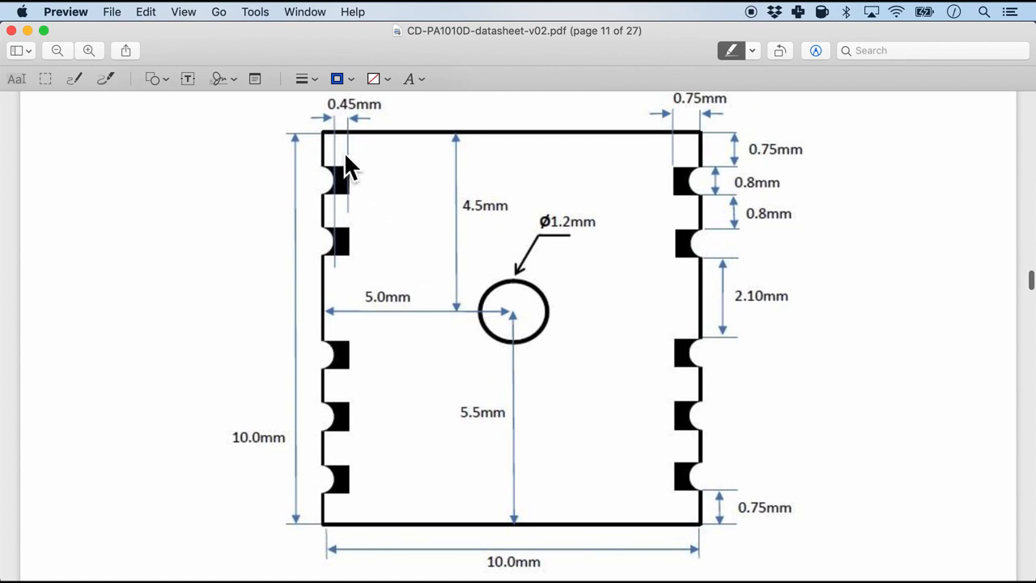
mouse_move(709, 543)
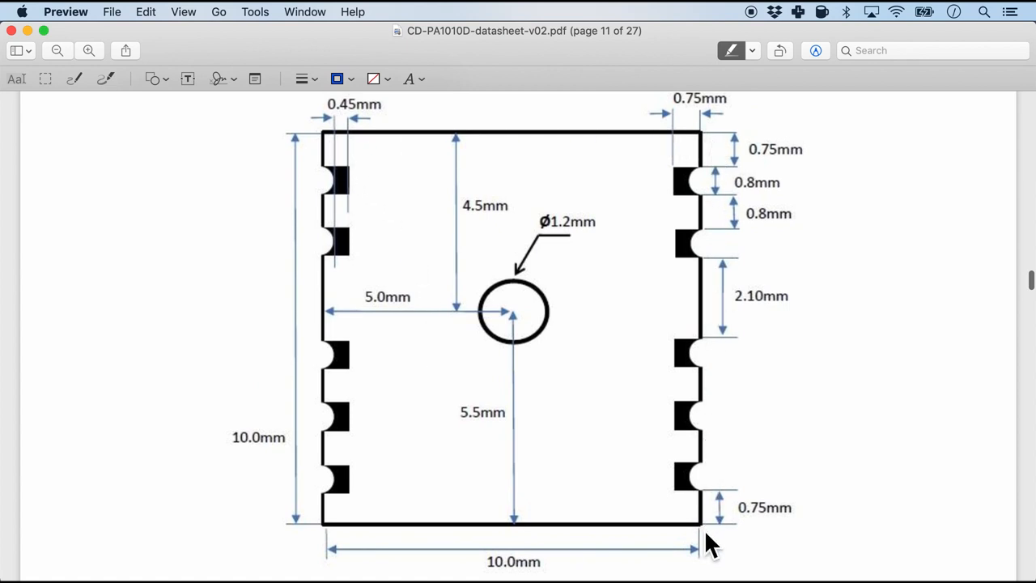
mouse_move(315, 283)
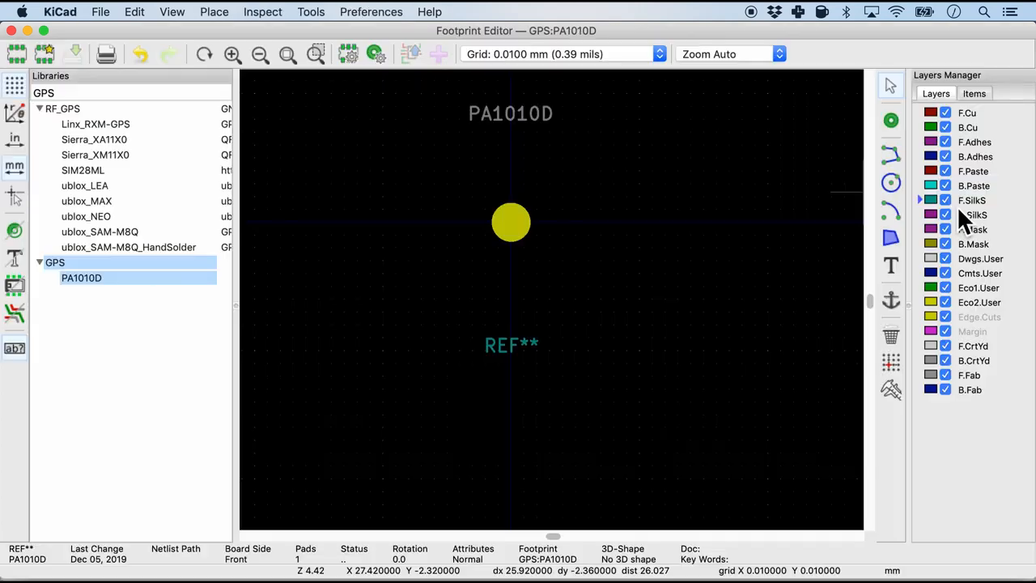
mouse_move(628, 259)
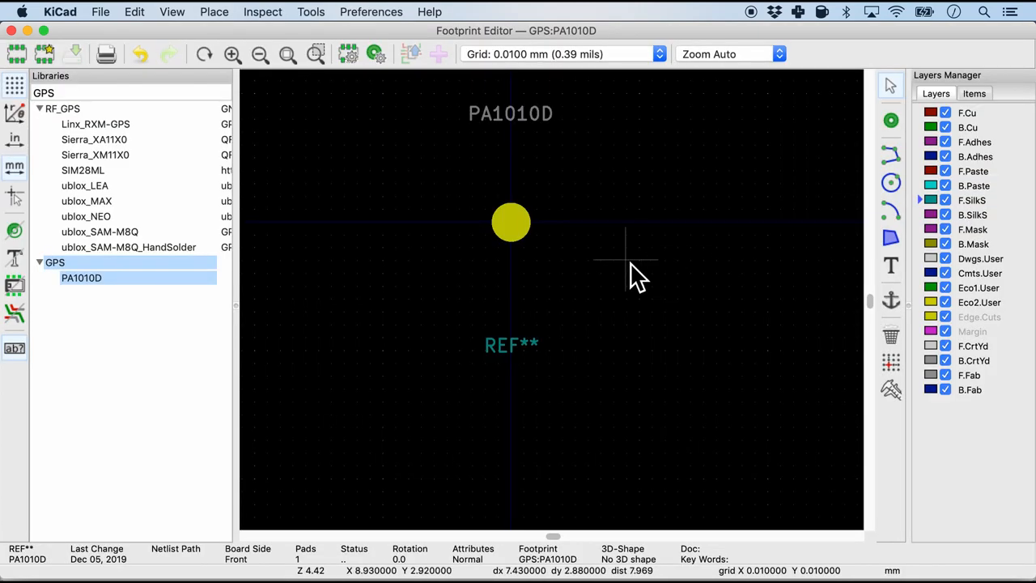
mouse_move(590, 224)
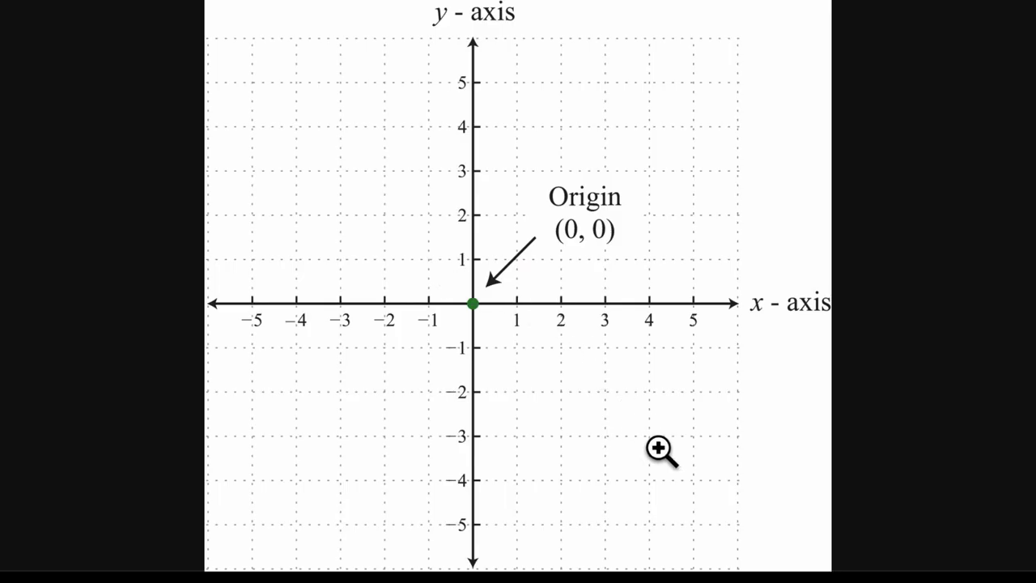
mouse_move(683, 45)
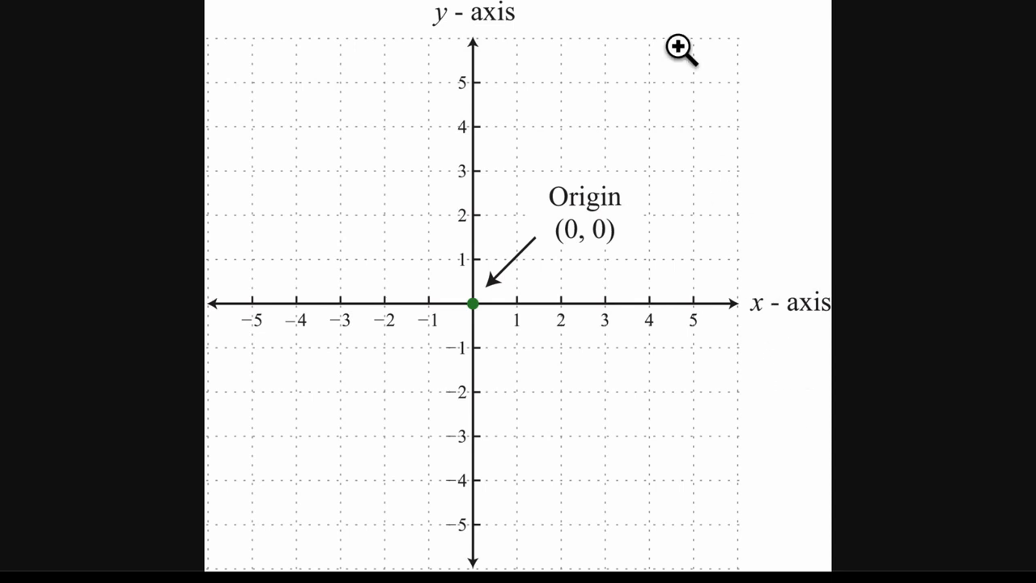
mouse_move(550, 492)
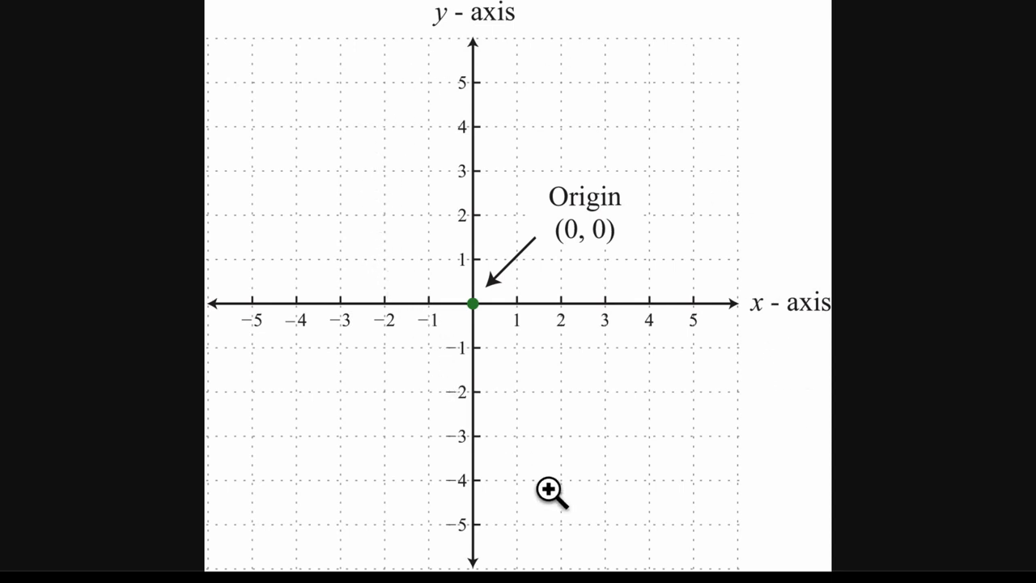
mouse_move(809, 326)
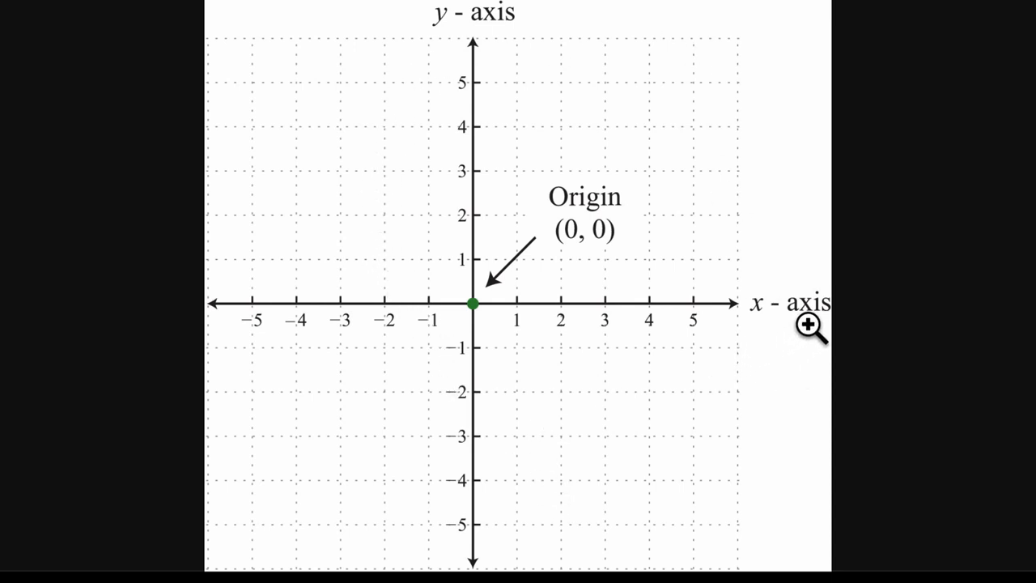
mouse_move(267, 335)
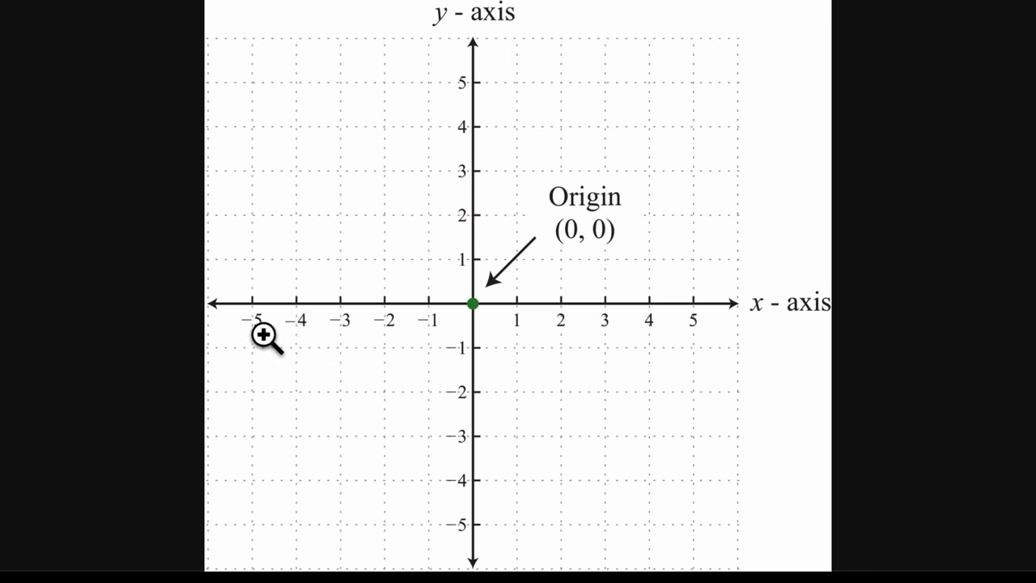
mouse_move(777, 330)
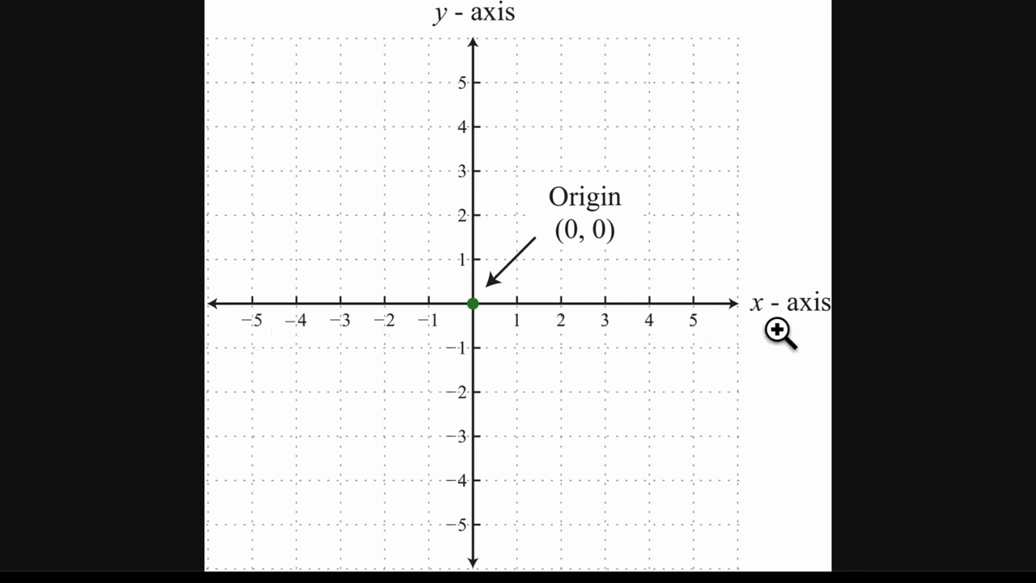
mouse_move(524, 281)
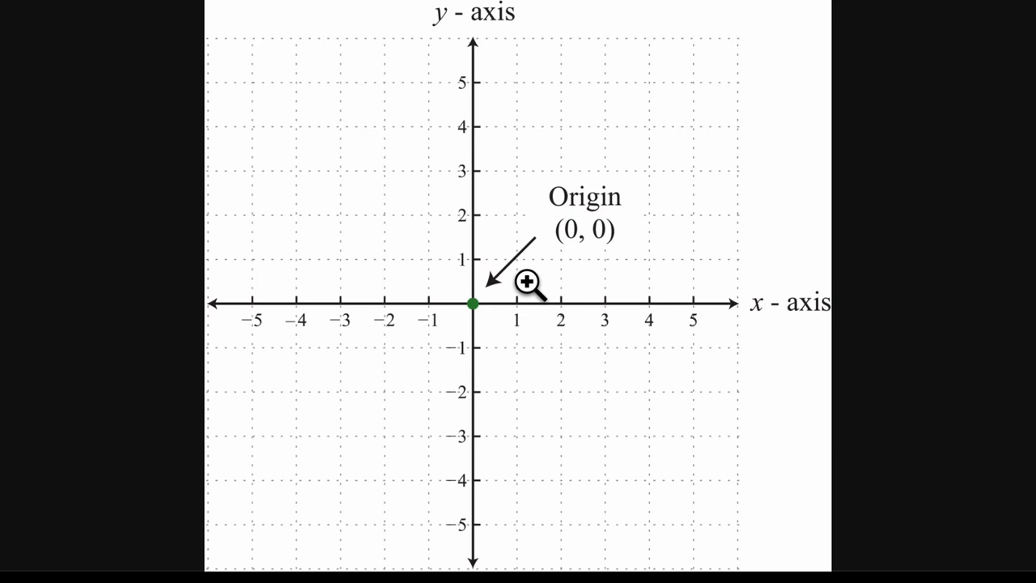
mouse_move(550, 161)
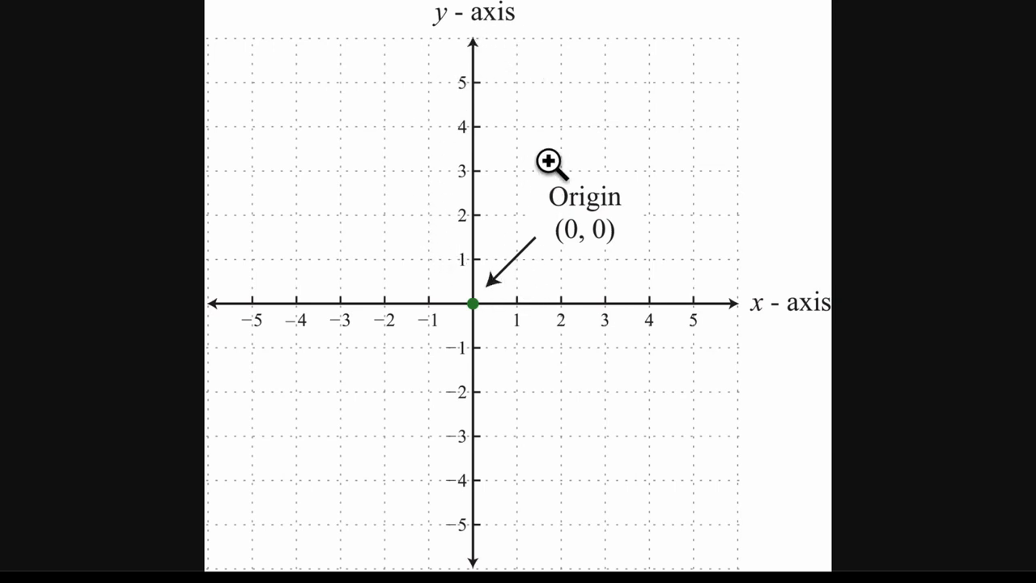
mouse_move(510, 98)
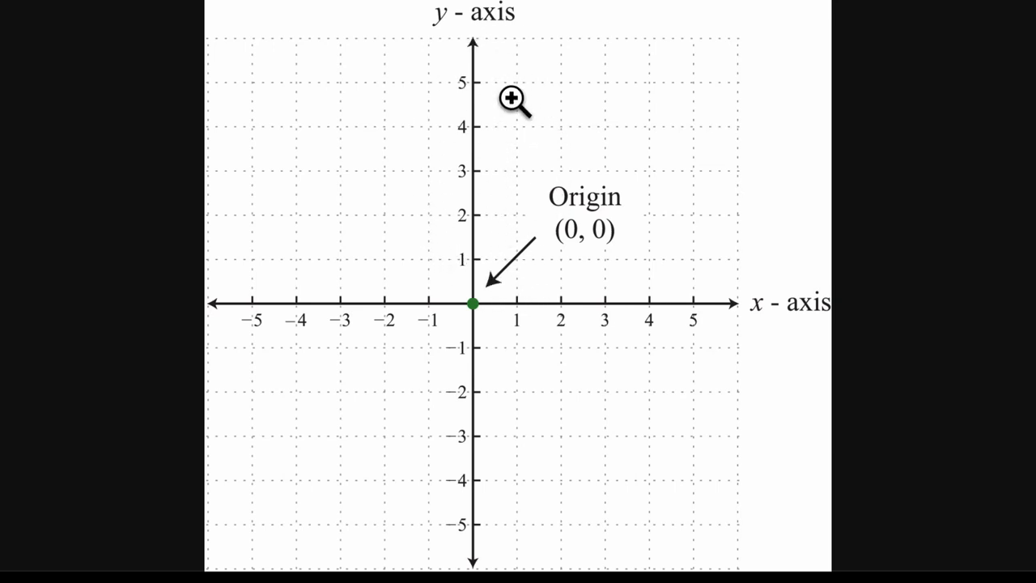
mouse_move(498, 393)
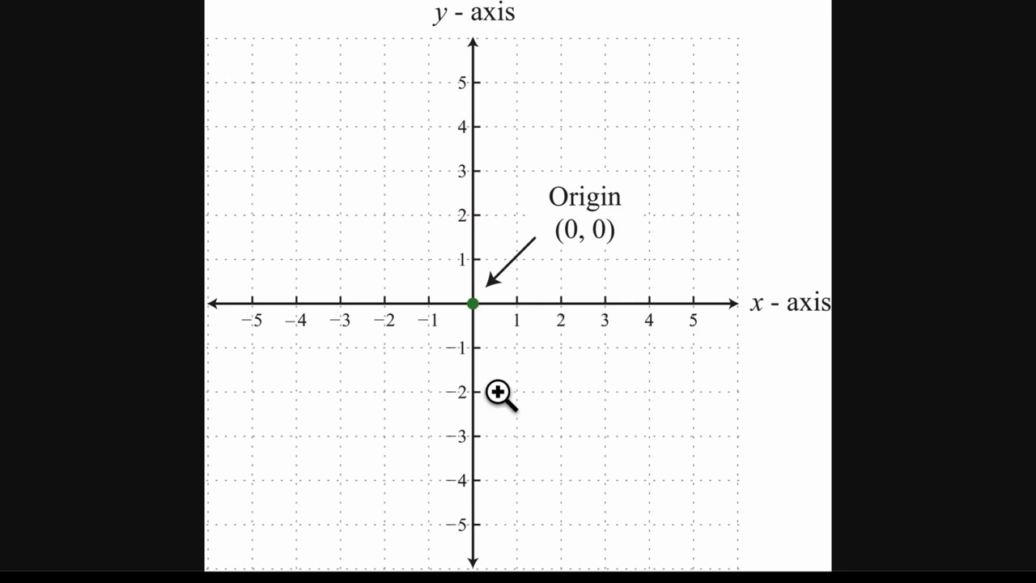
mouse_move(502, 559)
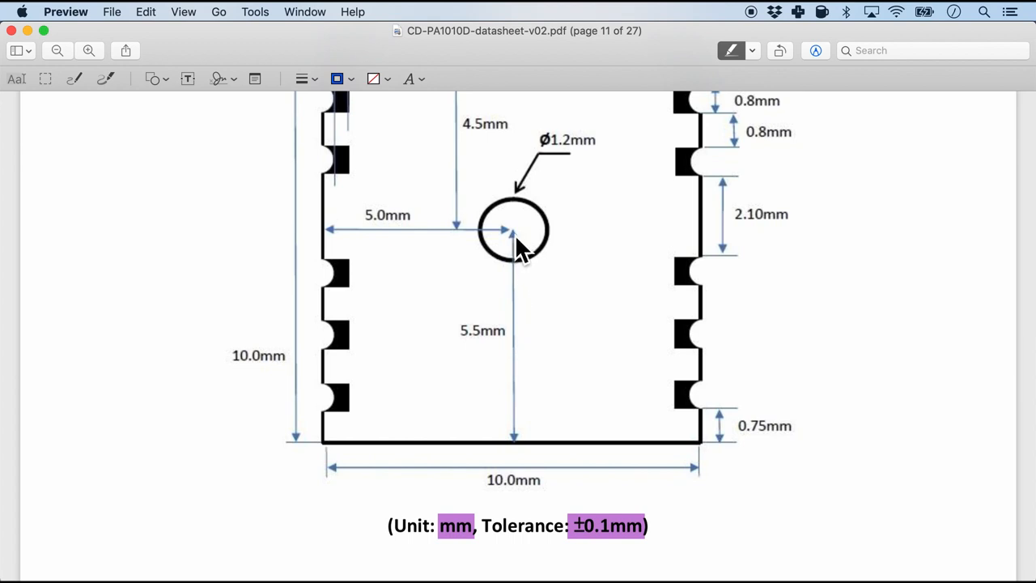
mouse_move(337, 461)
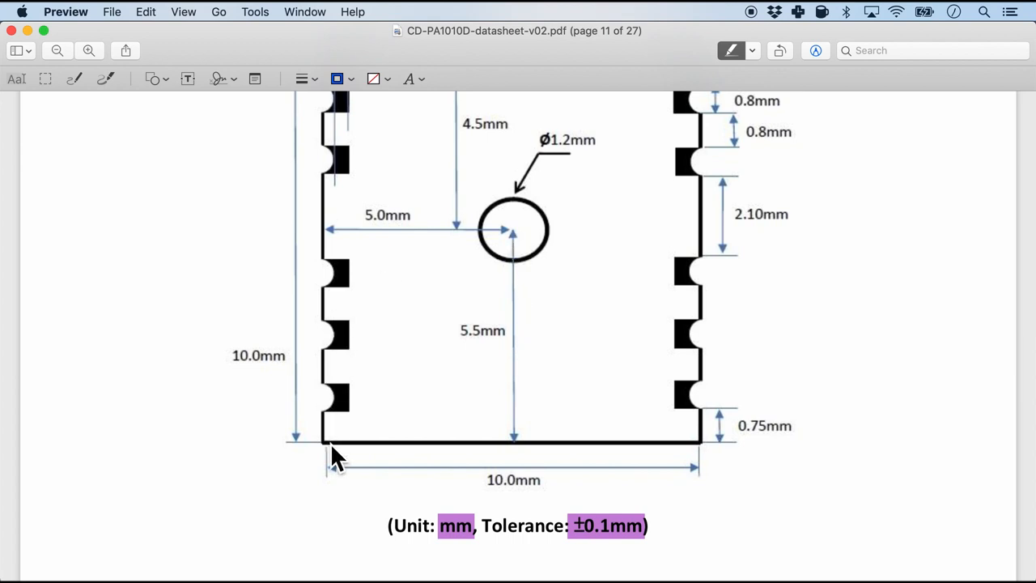
mouse_move(522, 453)
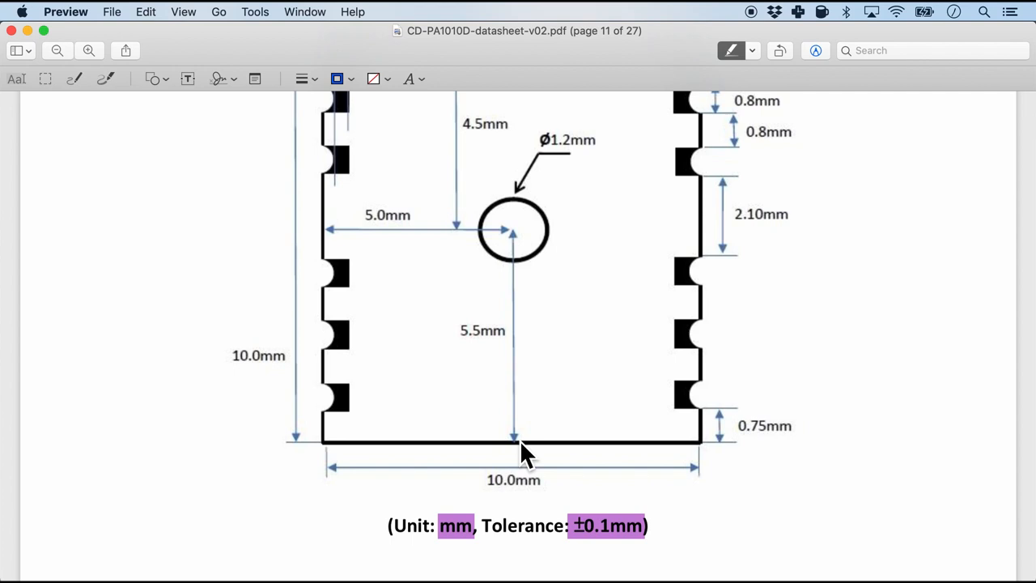
mouse_move(521, 259)
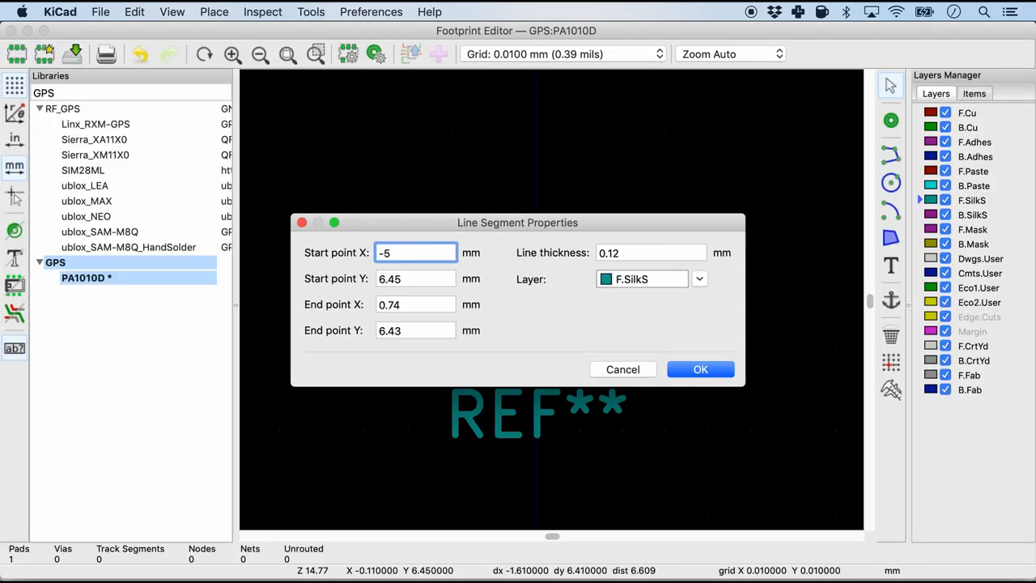
Set the silkscreen line to run from (-5, 5.5) to (5, 5.5) and apply it.
click(414, 278)
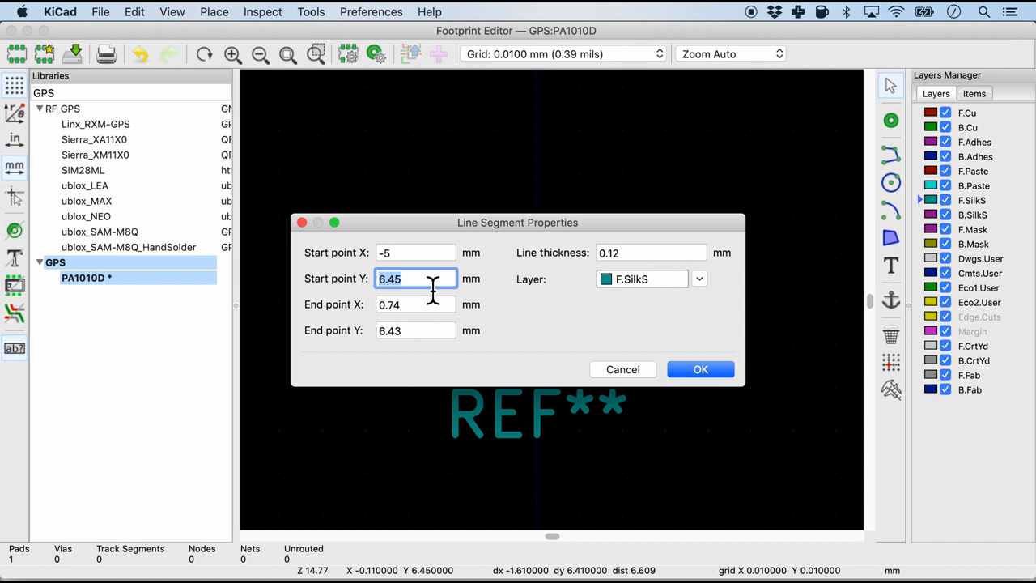
text(5.5)
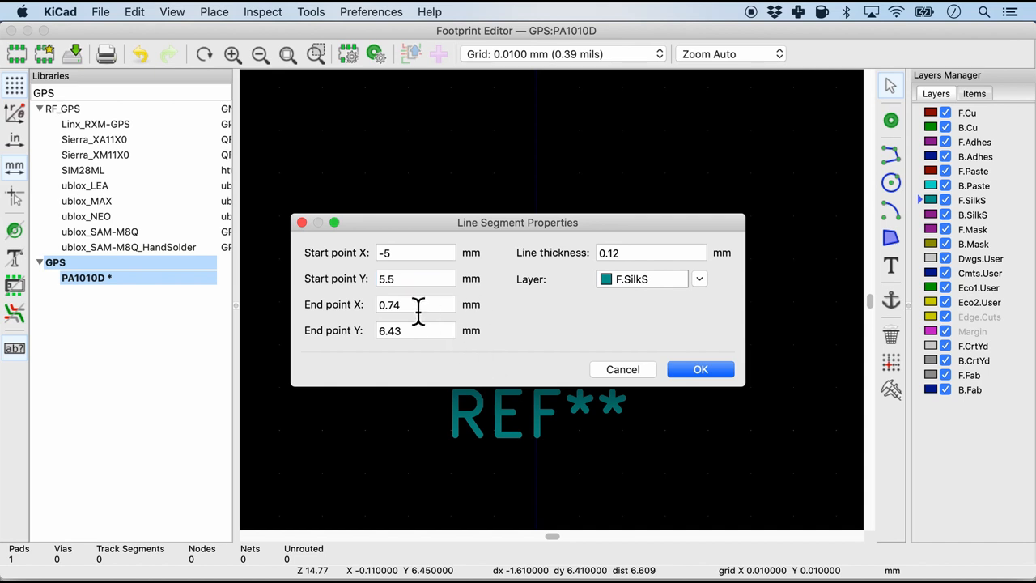
click(414, 304)
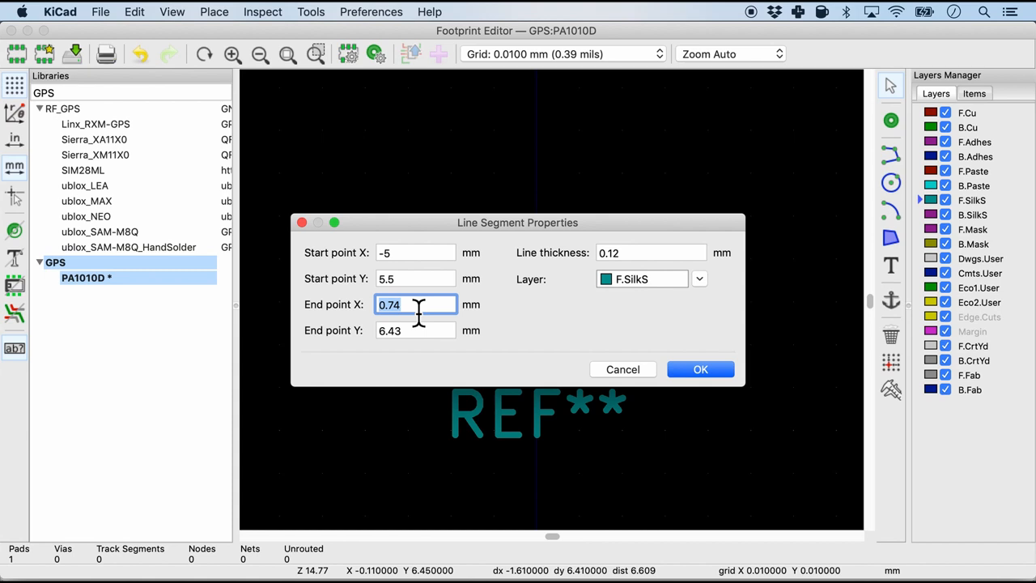
text(5)
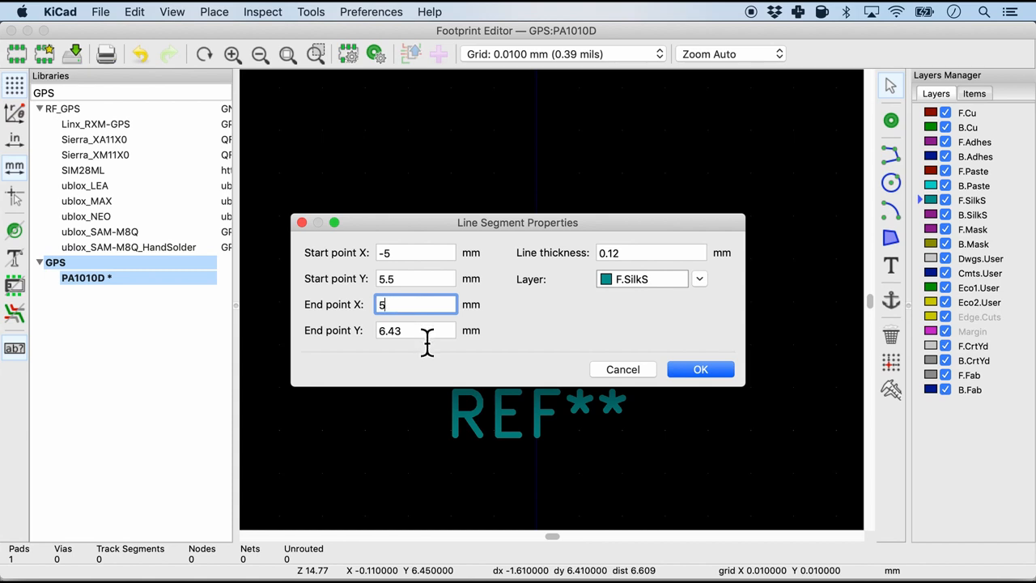
text(5.5)
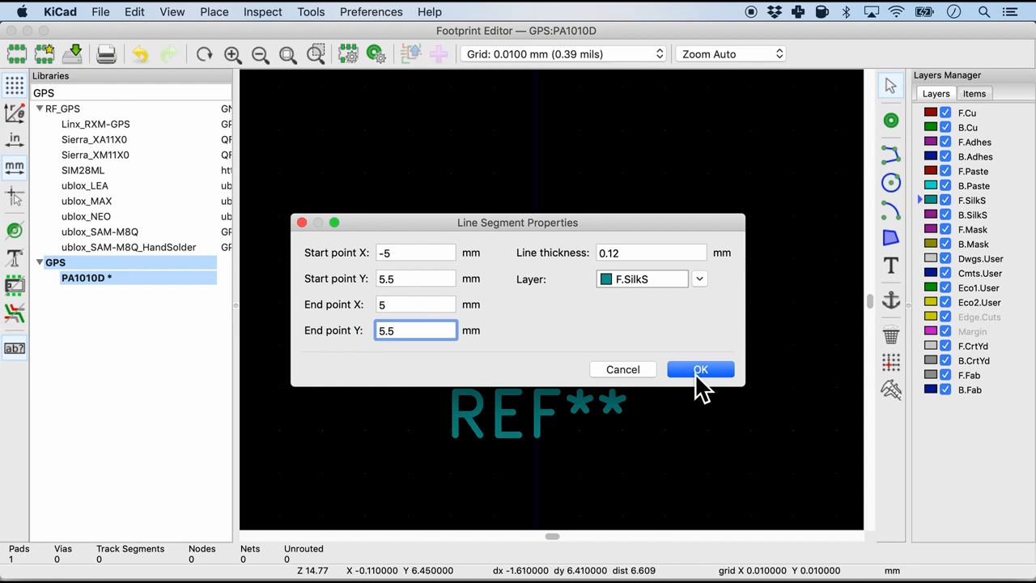
click(699, 369)
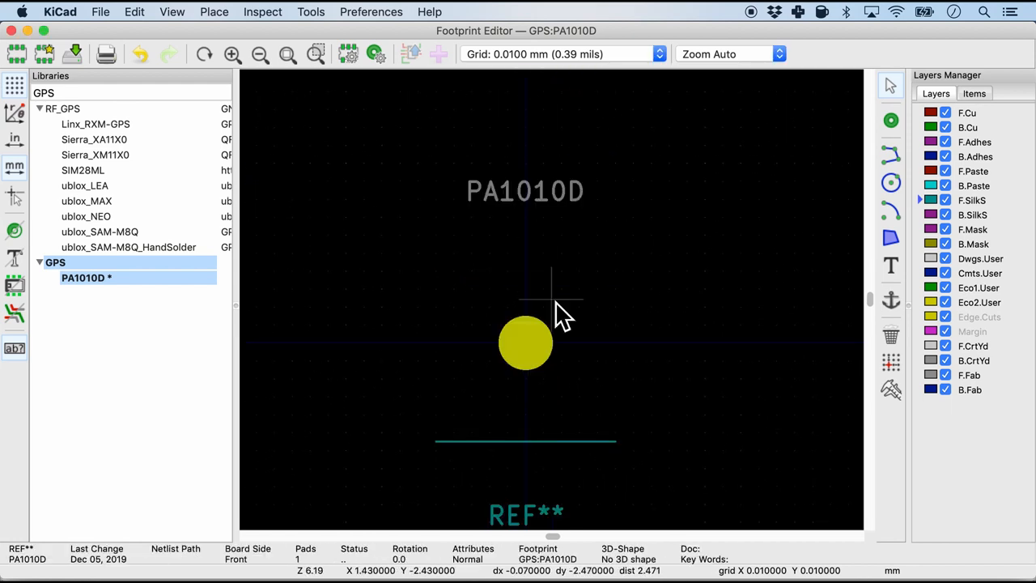
mouse_move(537, 401)
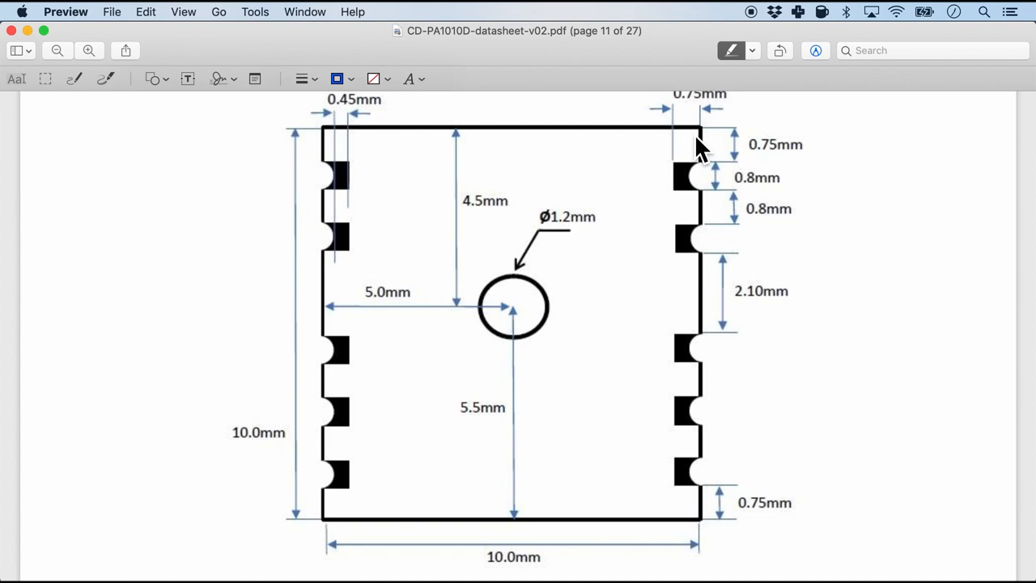
mouse_move(476, 288)
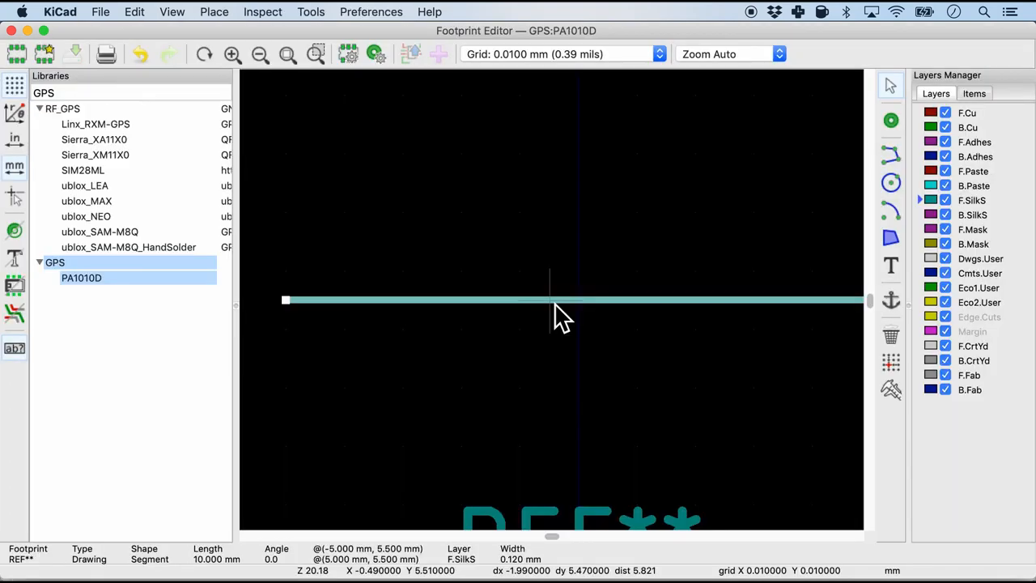
Duplicate the horizontal silkscreen line and confirm the copy at Y -4.5.
right_click(553, 310)
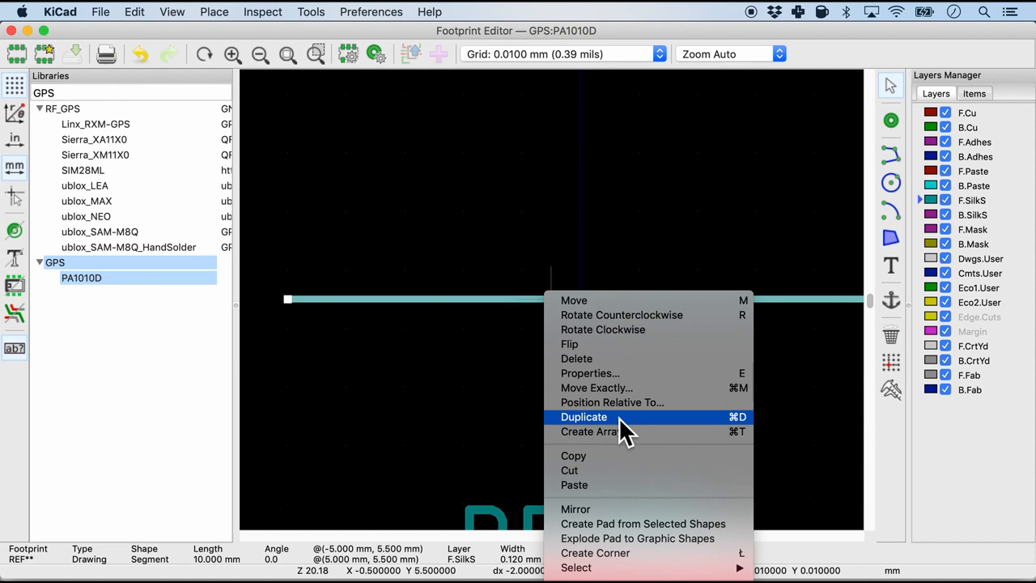
click(582, 416)
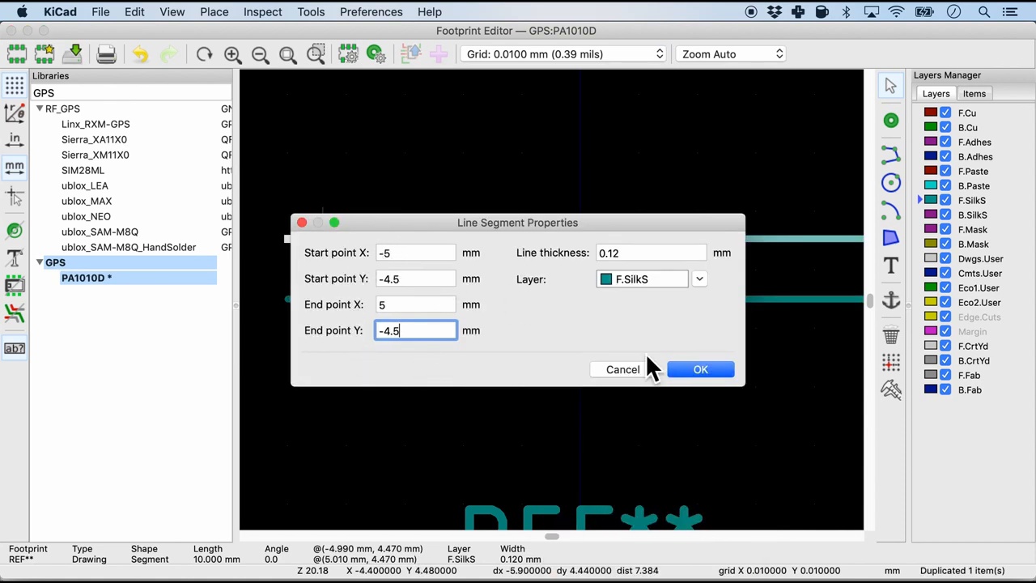
click(699, 369)
text(5.5)
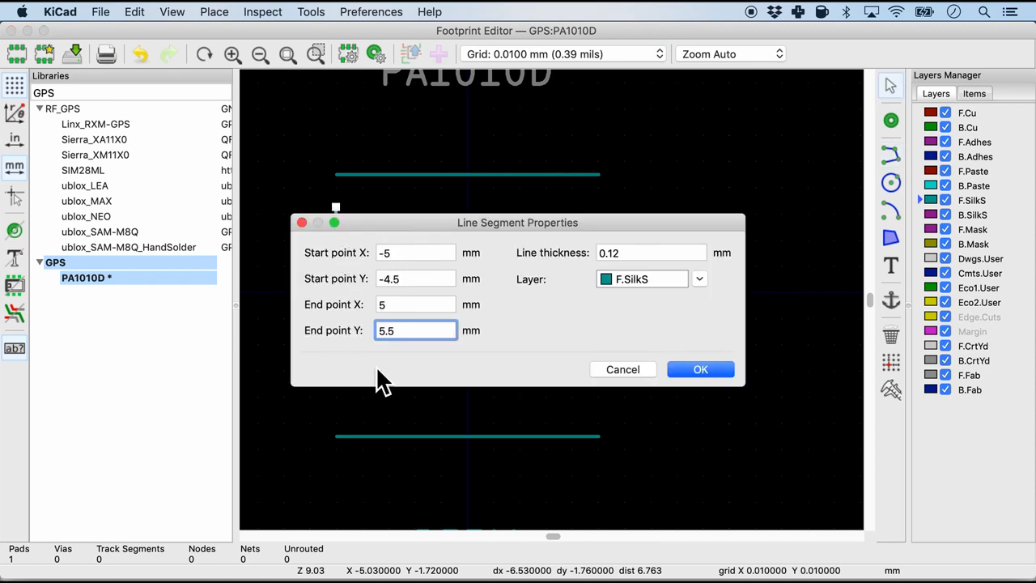
Turn the duplicated lines into vertical sides at X -5 and X 5, closing the square.
click(699, 369)
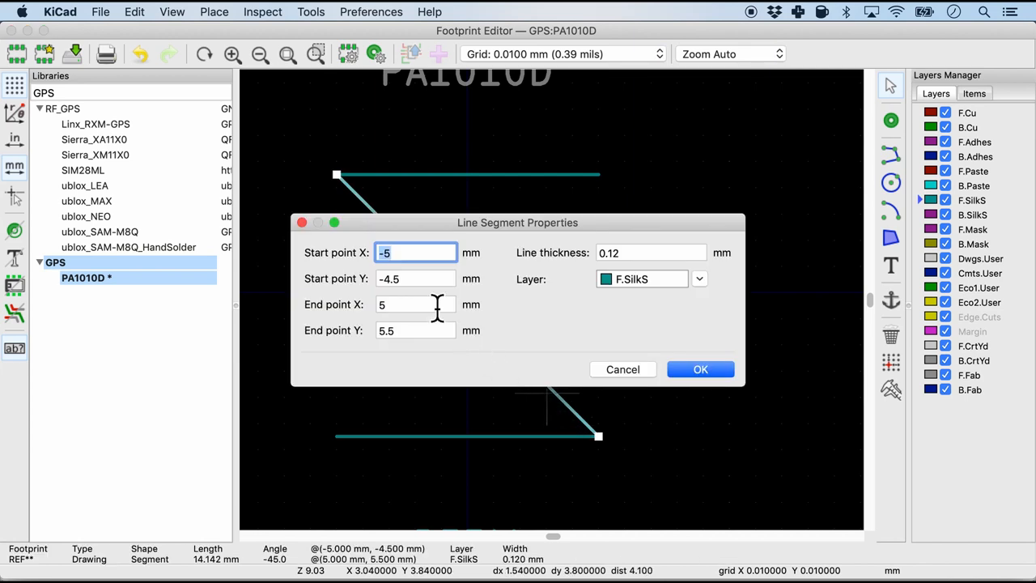
mouse_move(418, 310)
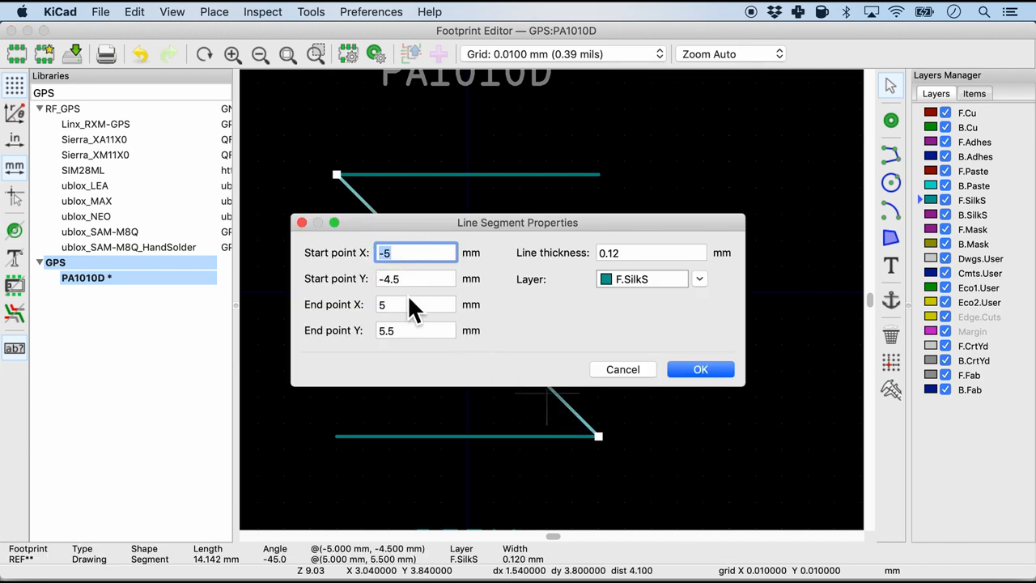
click(699, 369)
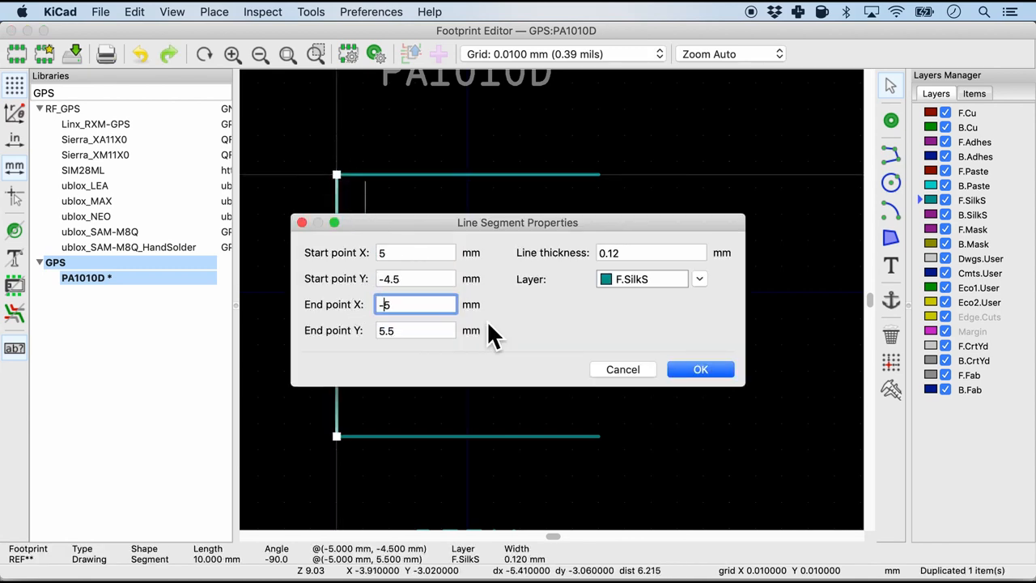
click(699, 369)
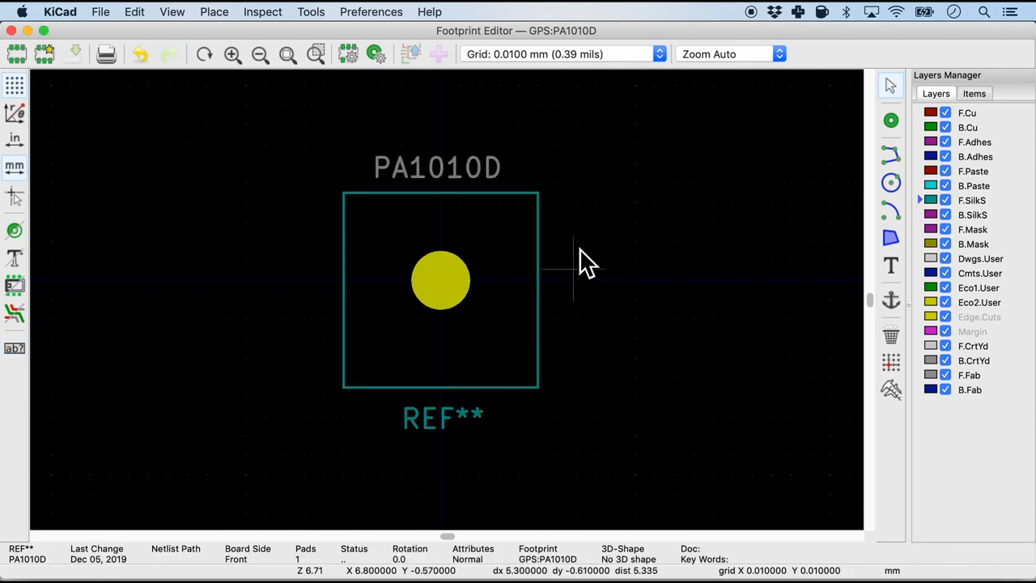